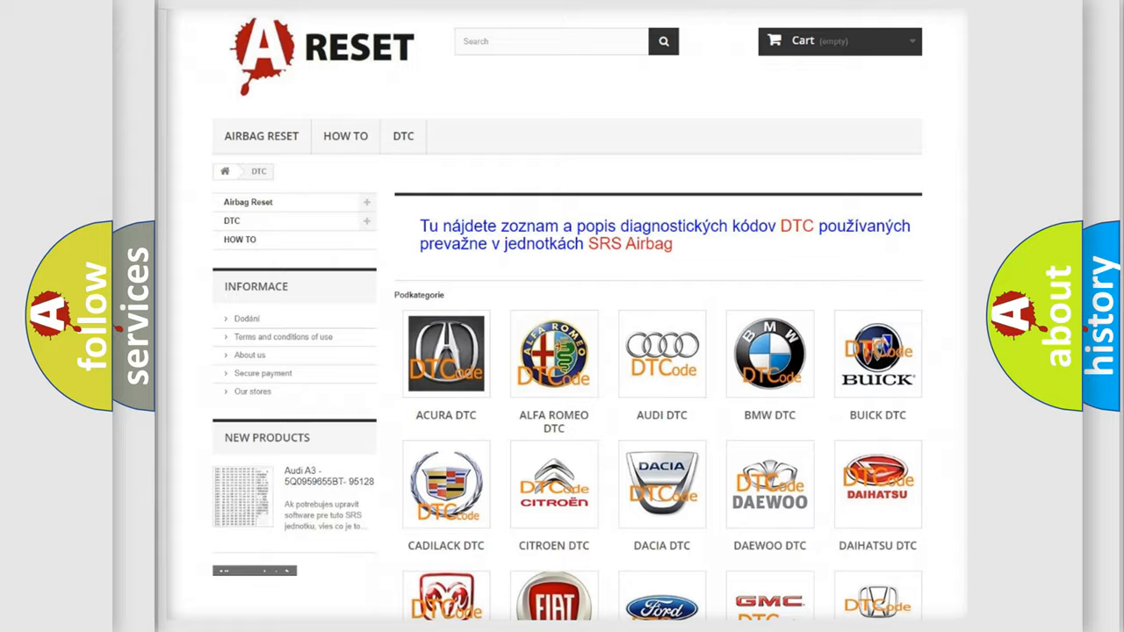
Scroll through the Chevrolet DTC page's grid of B-code subcategories to reach B0785:06
scroll("down", 3)
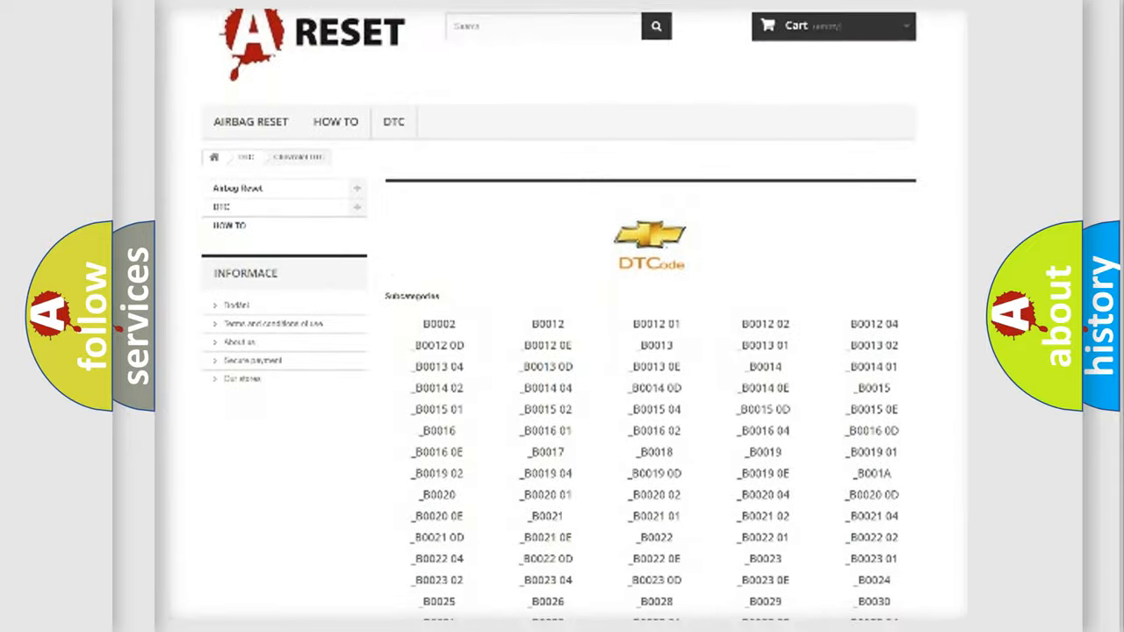
scroll("down", 3)
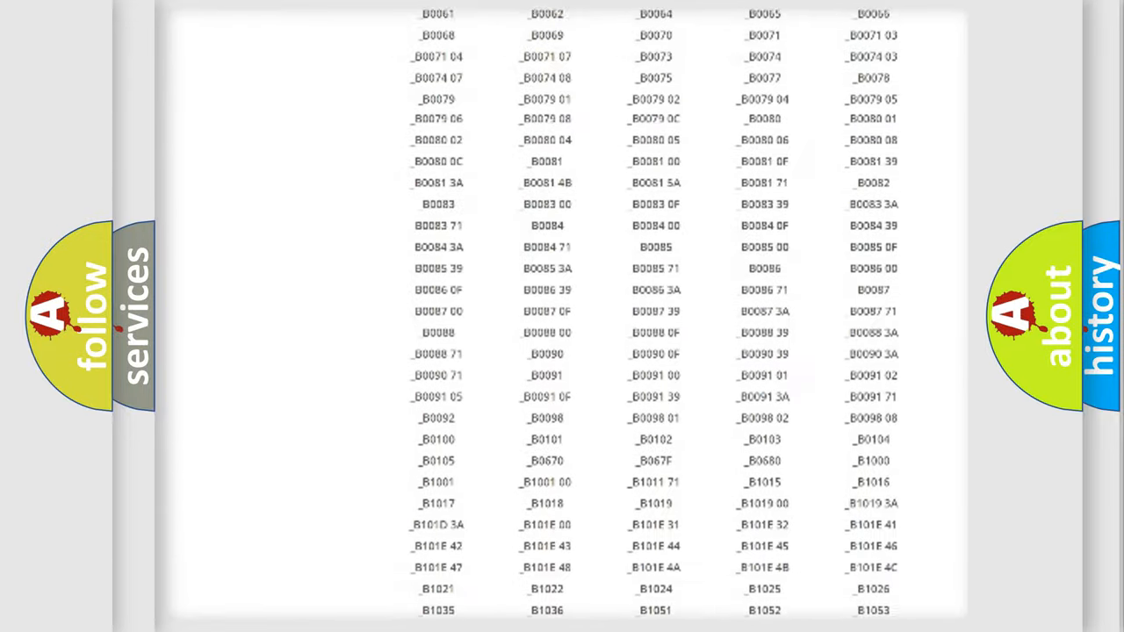
scroll("up", 3)
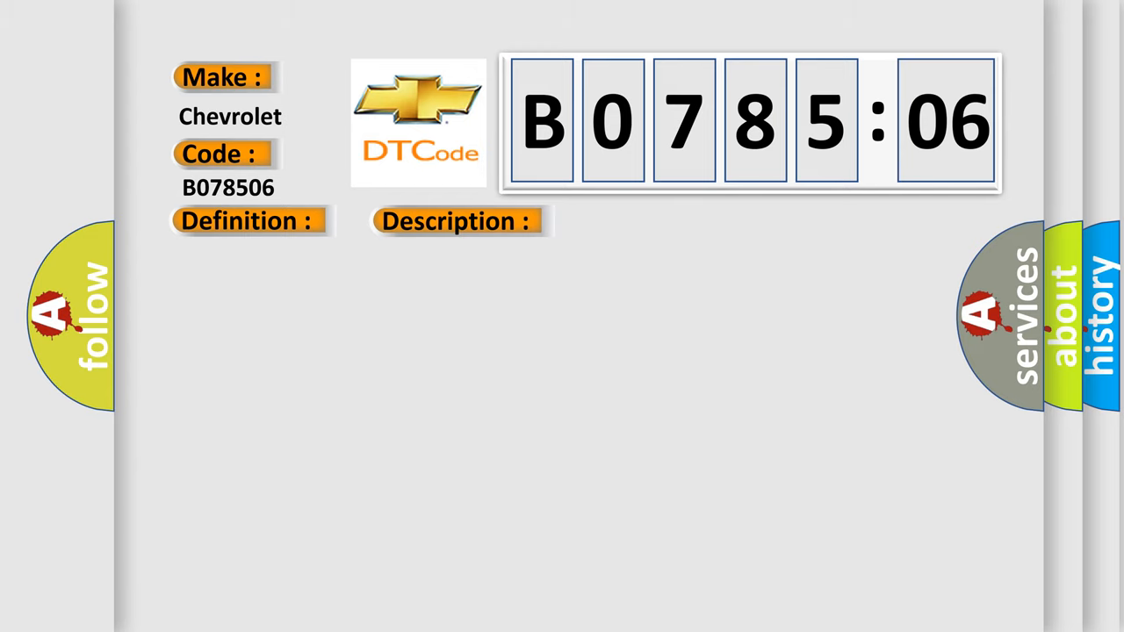
Advance the B078506 slide to reveal its causes: relay, transmission circuit faults and PCM failure
left_click(643, 222)
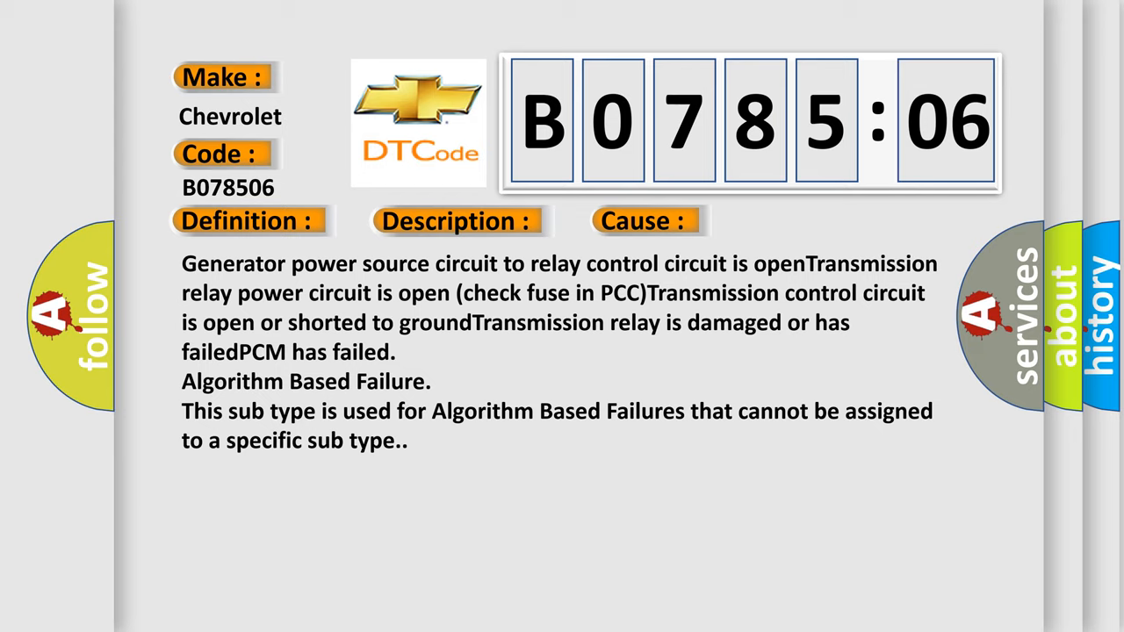